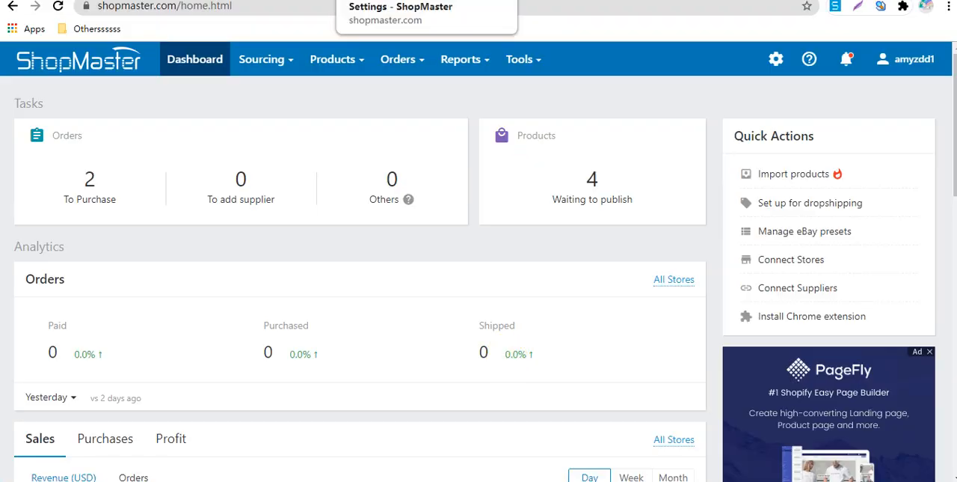
# Step: Open Manage Suppliers to view the connected AliExpress, Banggood, CJDropshipping and GogoMall accounts
pyautogui.click(776, 59)
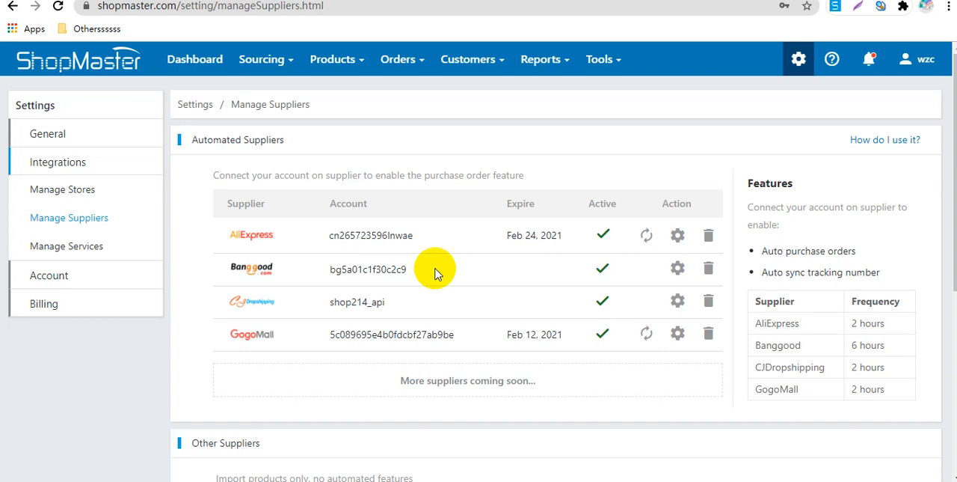
# Step: Open the To Purchase orders list and scroll to order #239697133
pyautogui.click(398, 59)
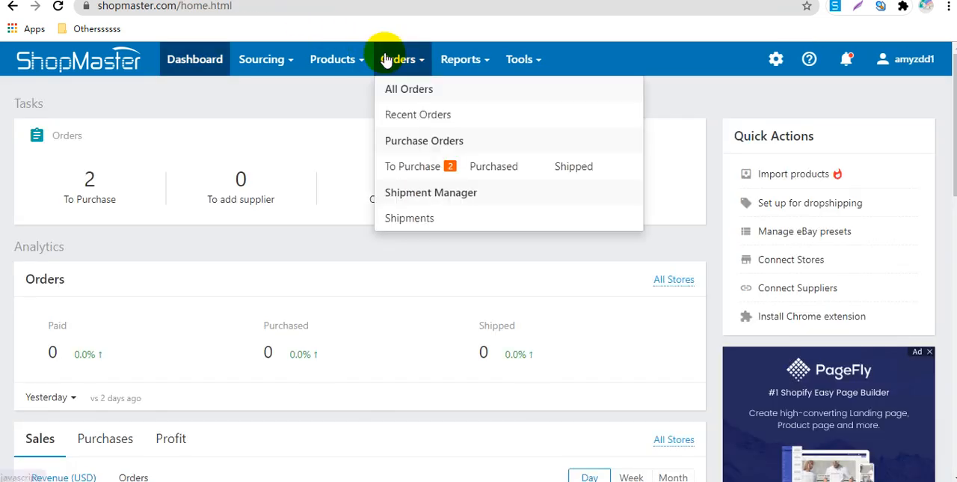
pyautogui.click(412, 166)
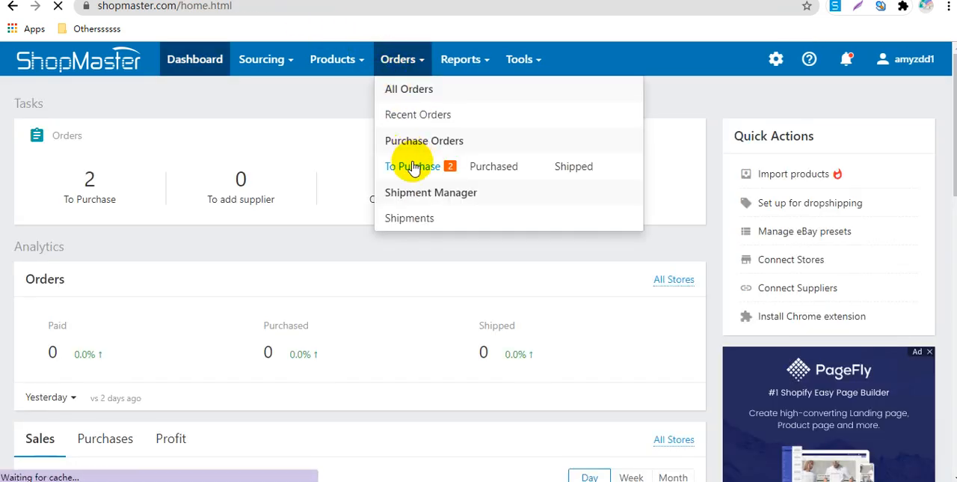
pyautogui.click(412, 166)
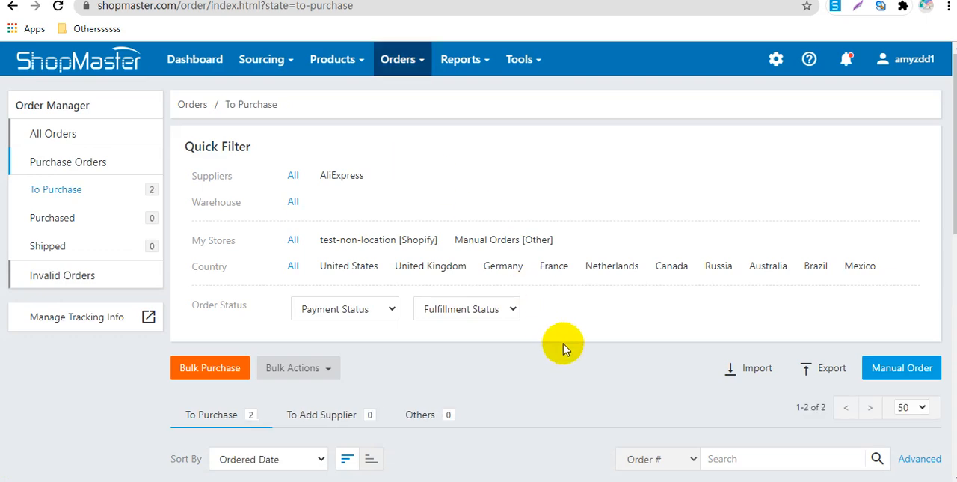
pyautogui.scroll(-3)
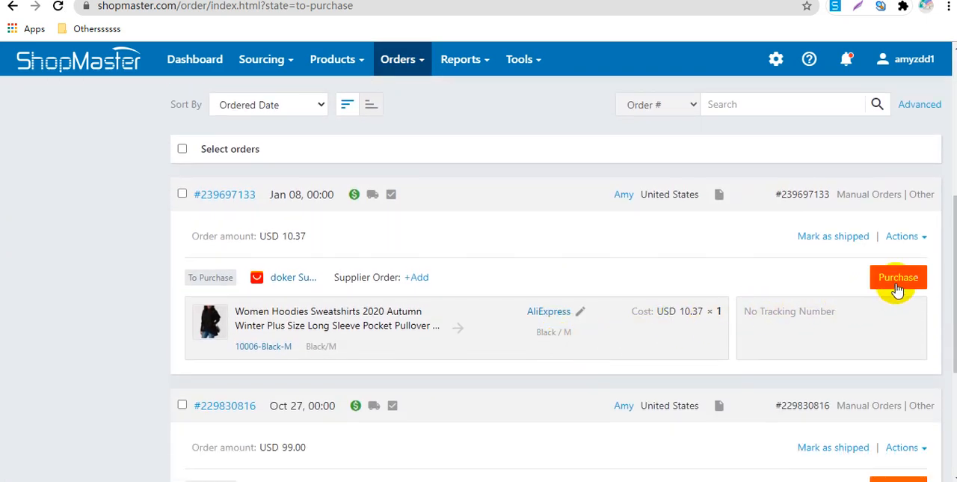
pyautogui.click(899, 277)
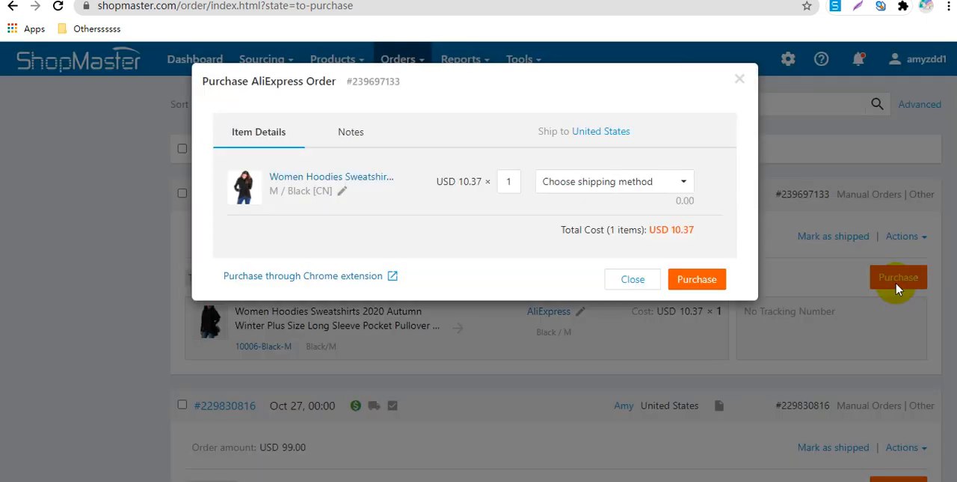
pyautogui.click(613, 181)
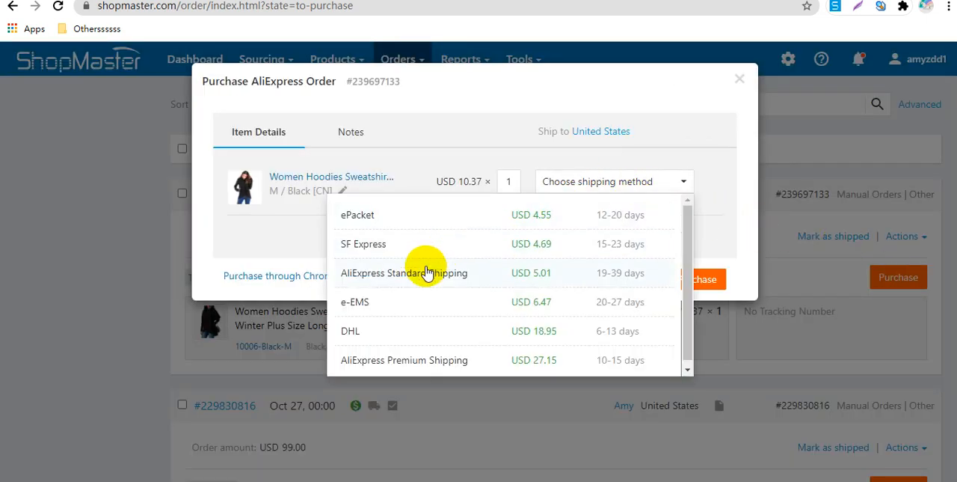
pyautogui.click(404, 273)
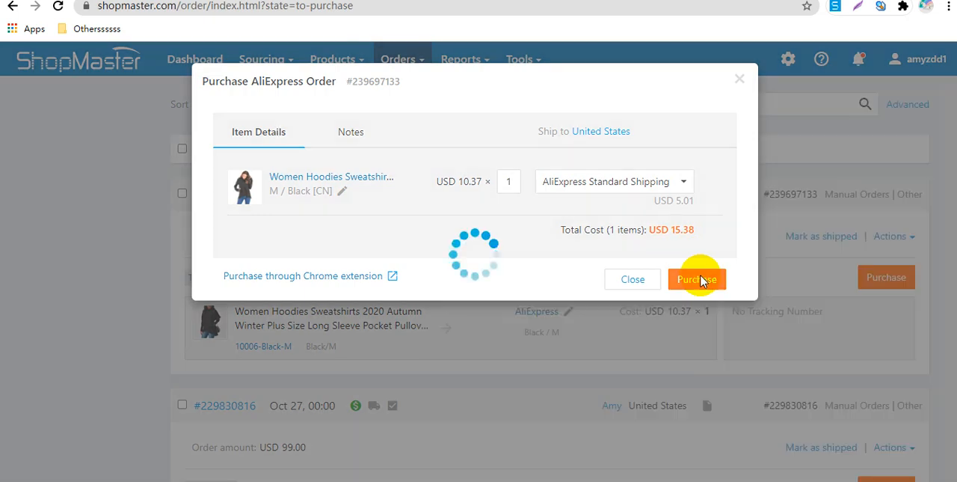
pyautogui.click(696, 278)
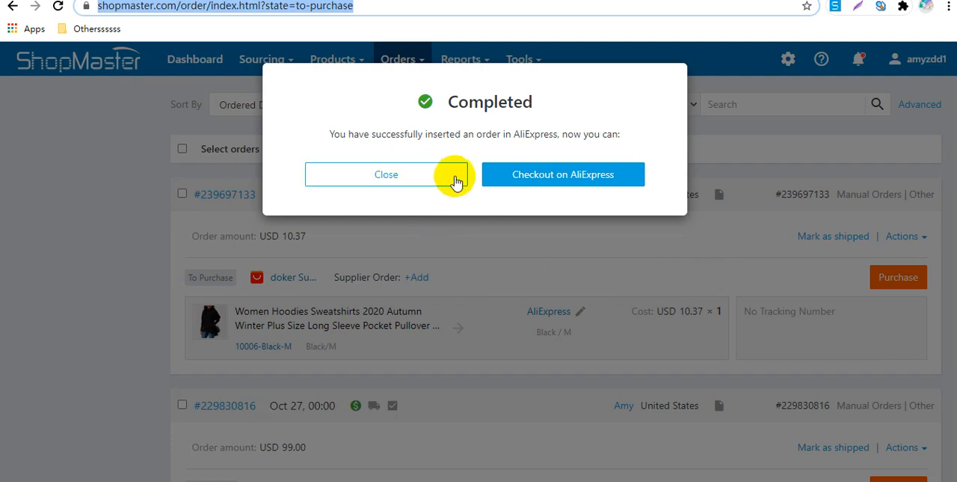
pyautogui.moveTo(562, 174)
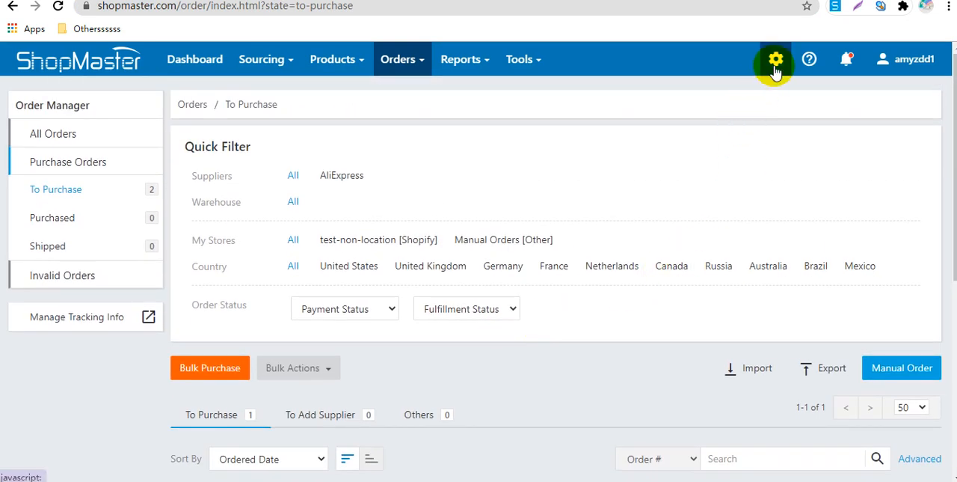
pyautogui.moveTo(744, 103)
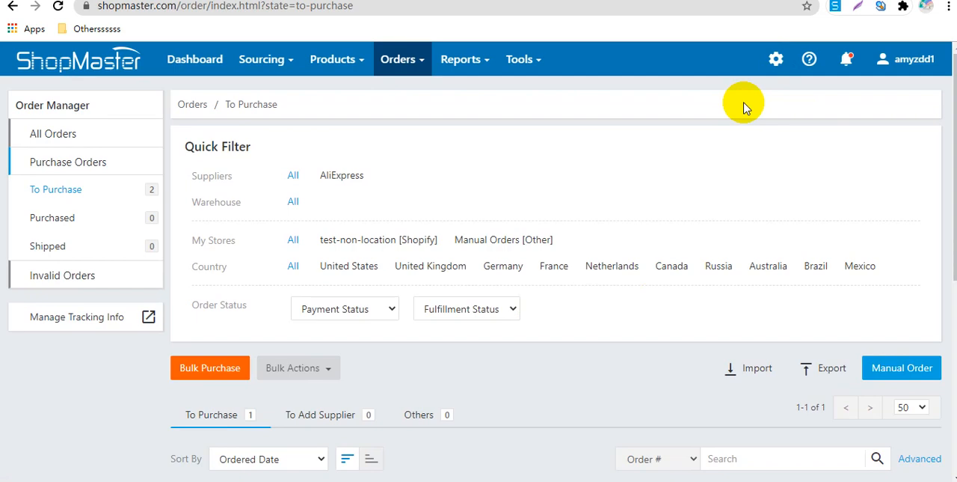
# Step: Open Dropship Settings' Auto Order Settings to confirm Auto Fulfillment is on
pyautogui.click(775, 59)
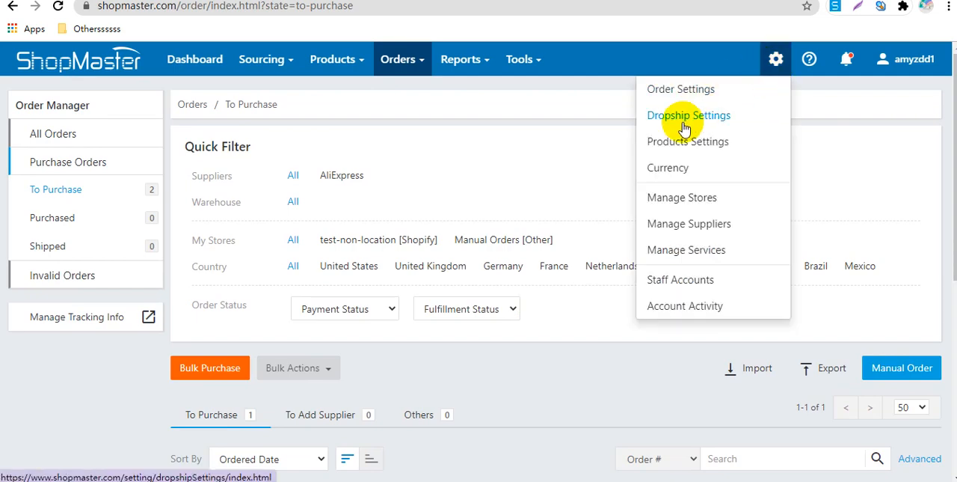
pyautogui.click(688, 115)
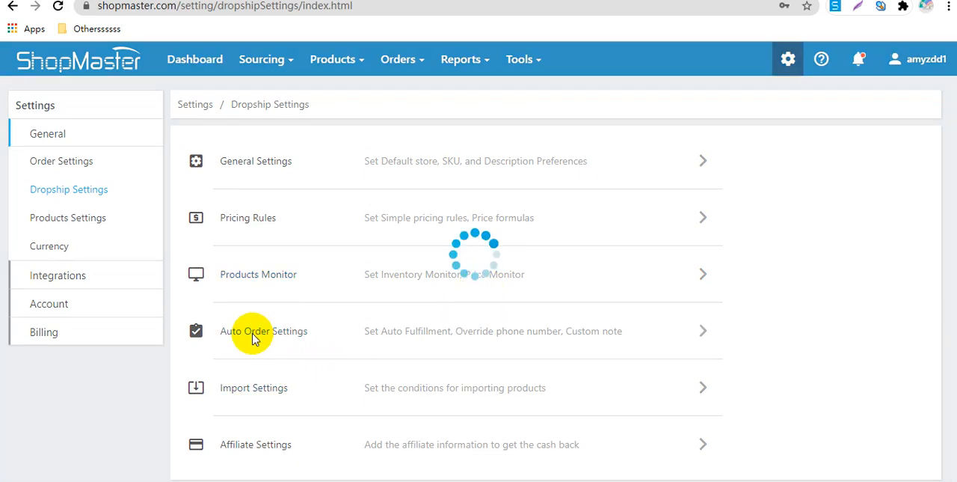
pyautogui.click(263, 330)
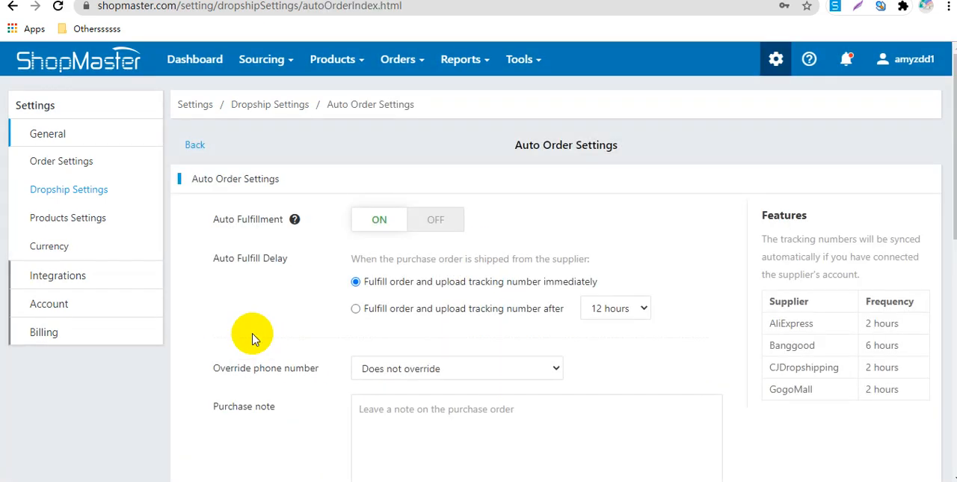
pyautogui.moveTo(275, 234)
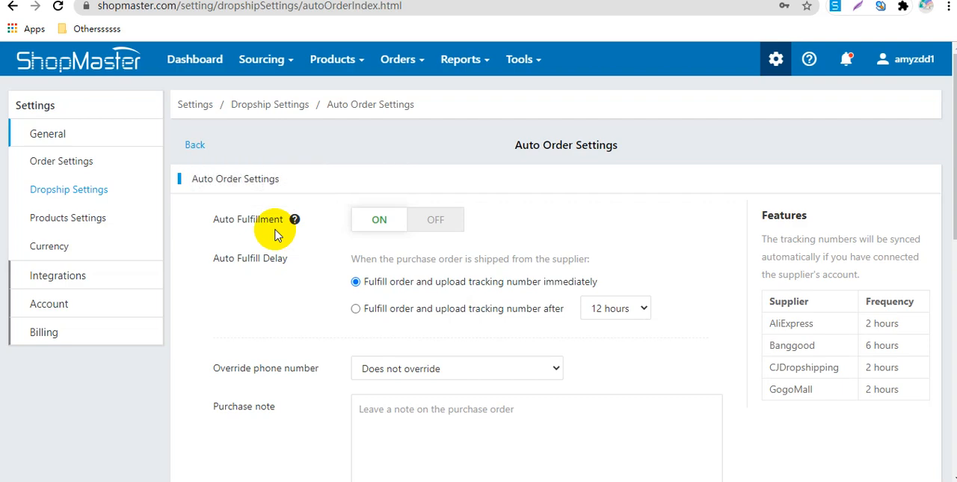
pyautogui.moveTo(325, 231)
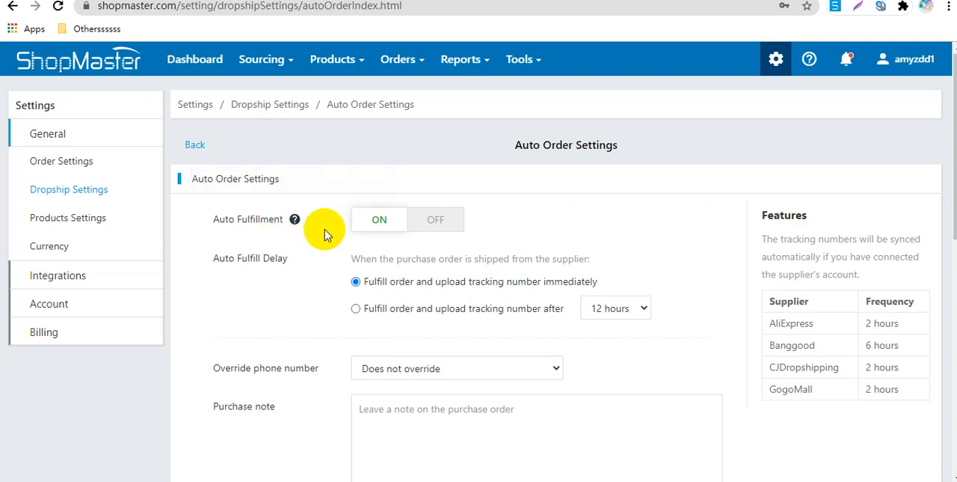
pyautogui.moveTo(333, 234)
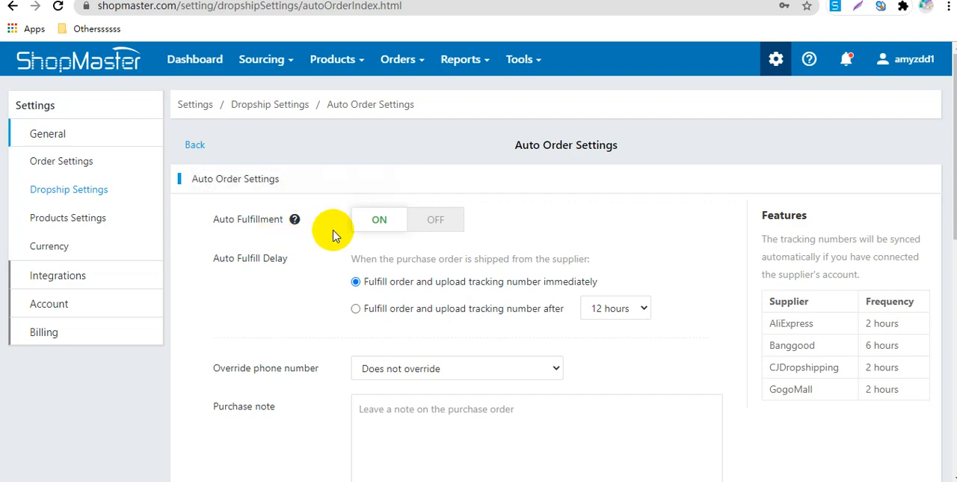